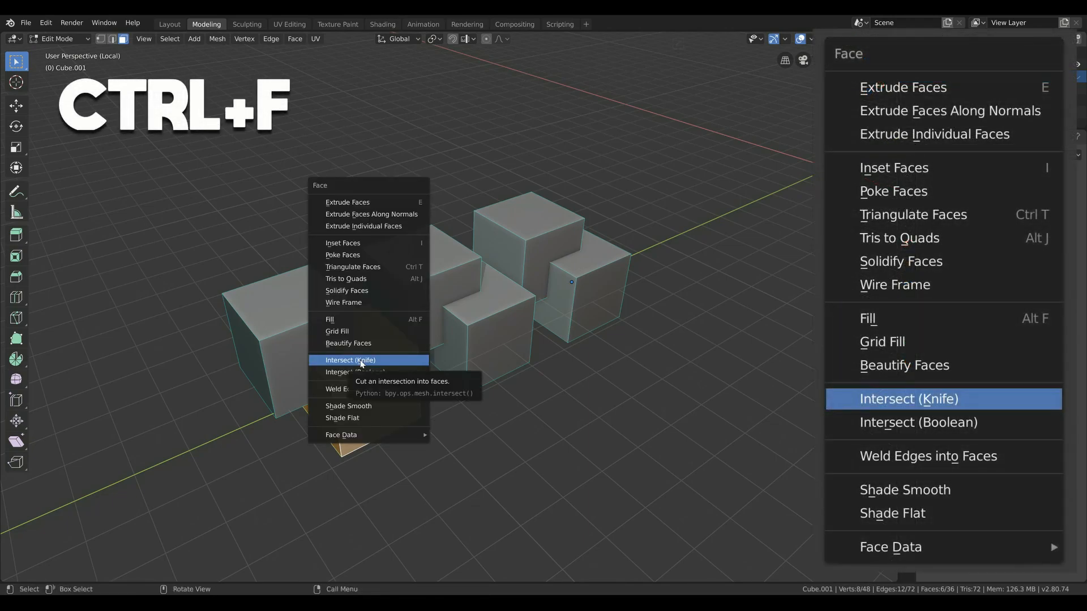
Step: Apply Intersect (Knife) so the overlapping cube pairs are cut along their intersection lines
{"action": "left_click", "coordinate": [350, 360]}
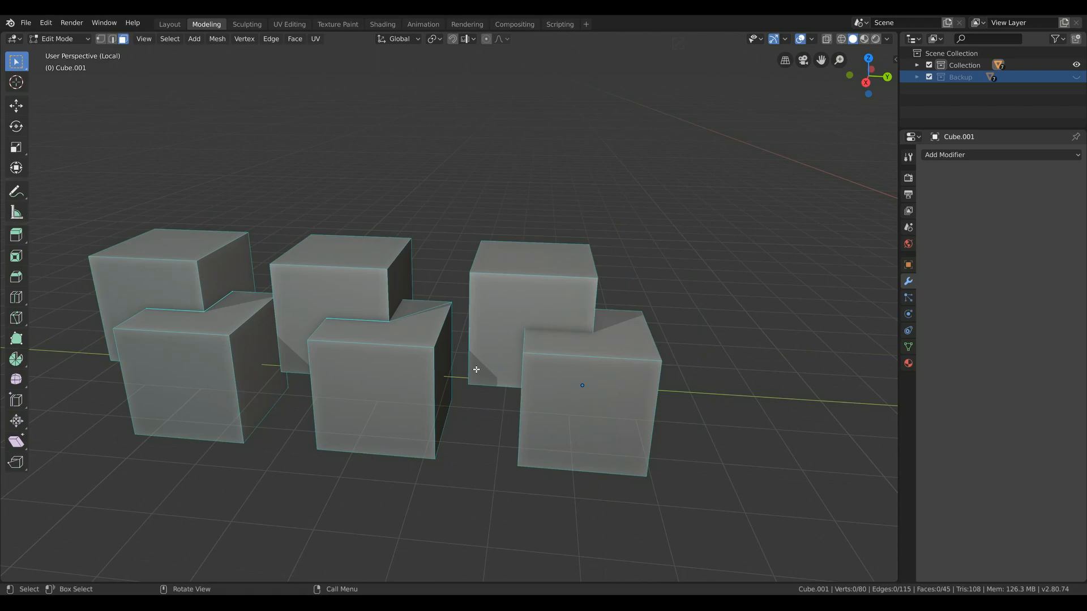
{"action": "mouse_move", "coordinate": [511, 390]}
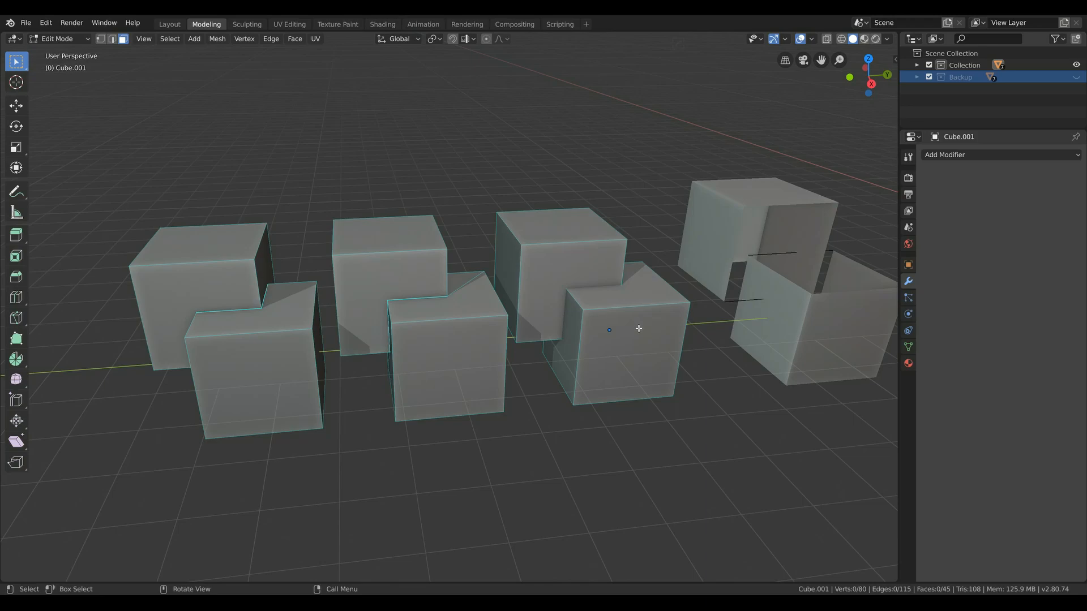
{"action": "mouse_move", "coordinate": [688, 330]}
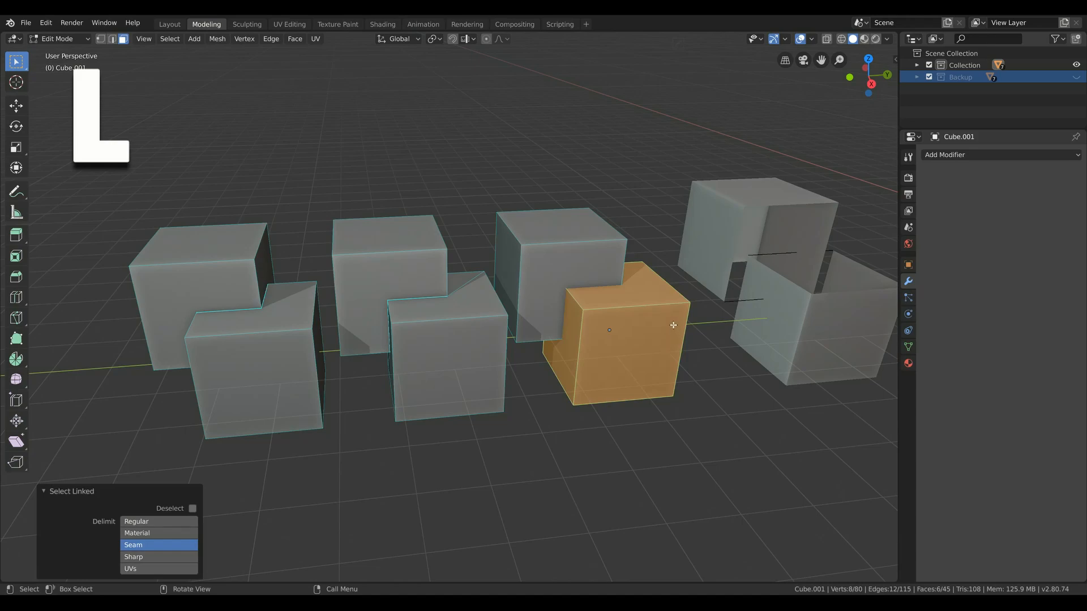
{"action": "mouse_move", "coordinate": [631, 302]}
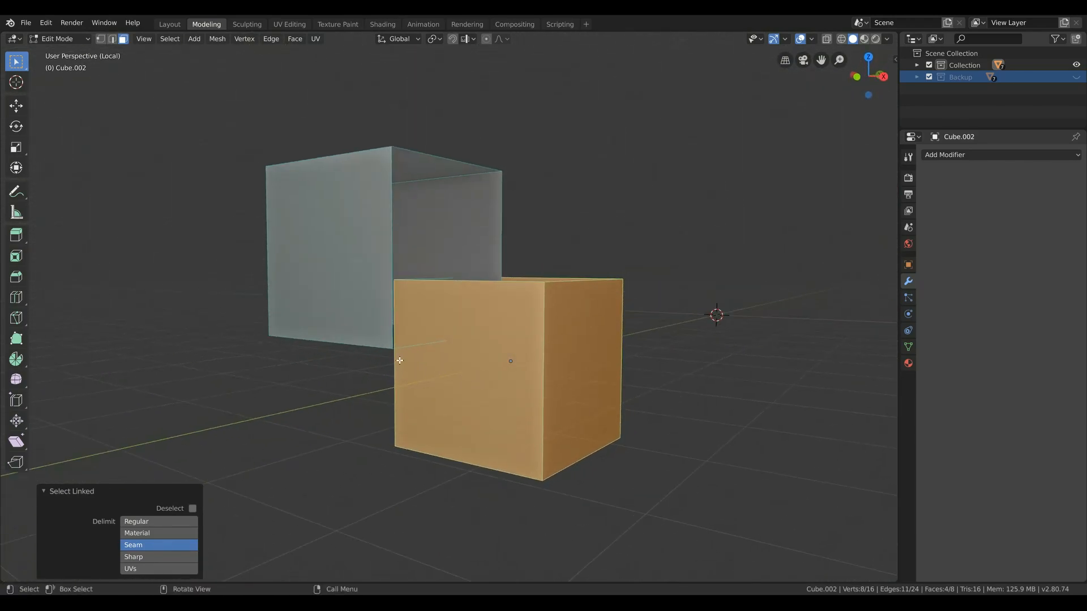
Step: Run Intersect (Knife) on the two cubes, getting 'No intersections found', then leave Edit Mode
{"action": "left_click", "coordinate": [295, 38]}
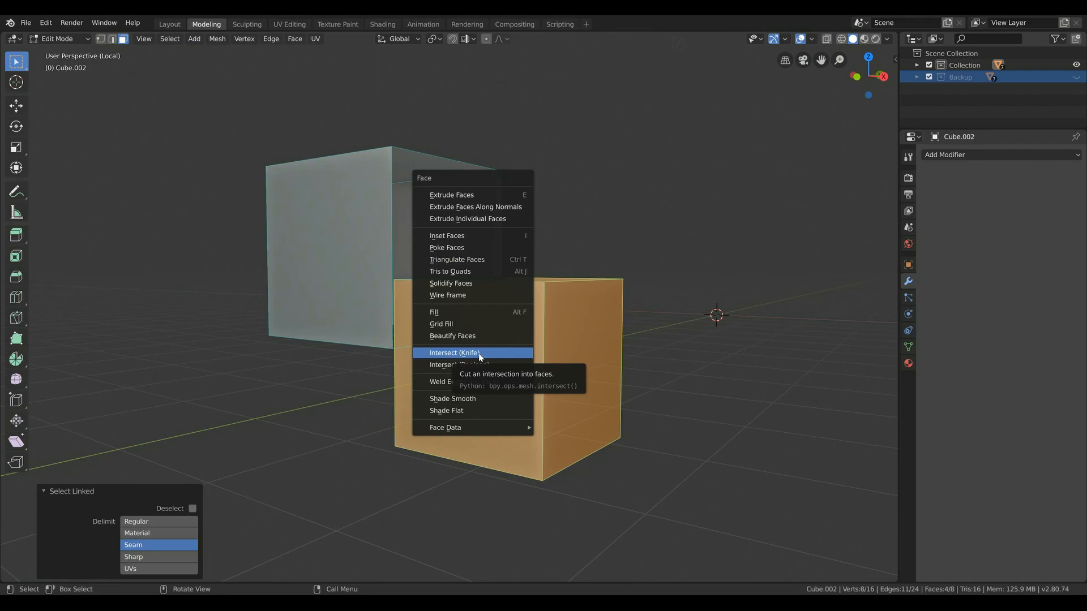
{"action": "left_click", "coordinate": [452, 353]}
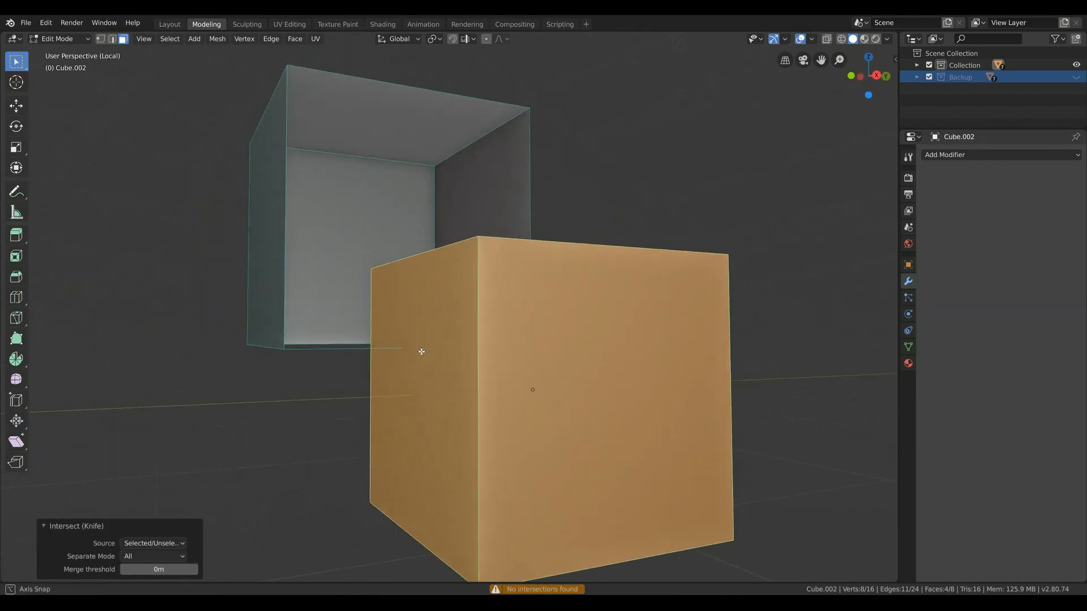
{"action": "key", "text": "Tab"}
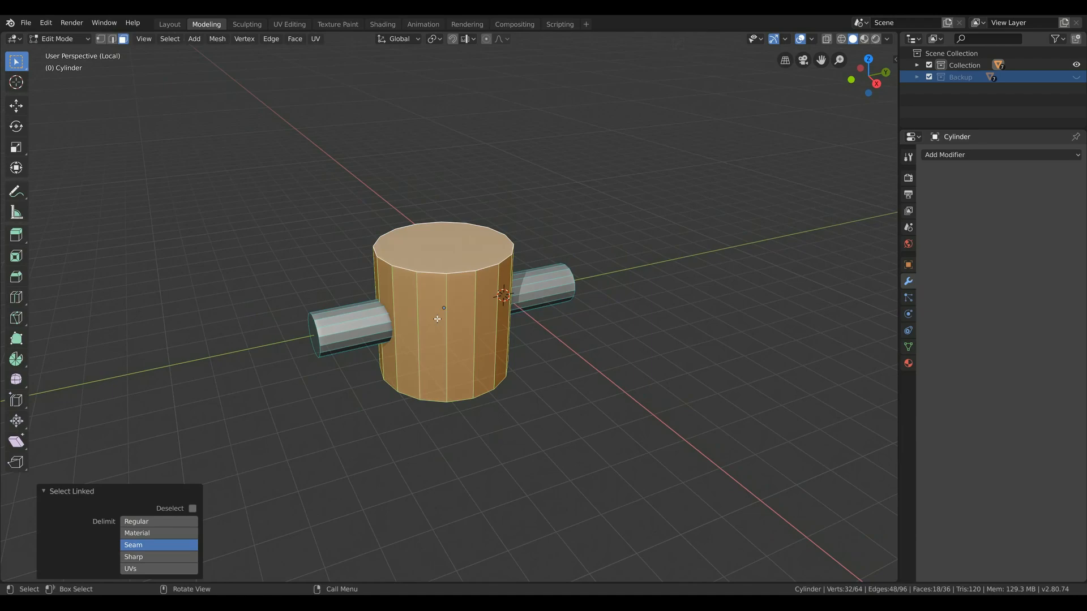
Step: Run Intersect (Knife) on the cylinder and rod, then review the Source choices in the operator panel
{"action": "left_click", "coordinate": [294, 38]}
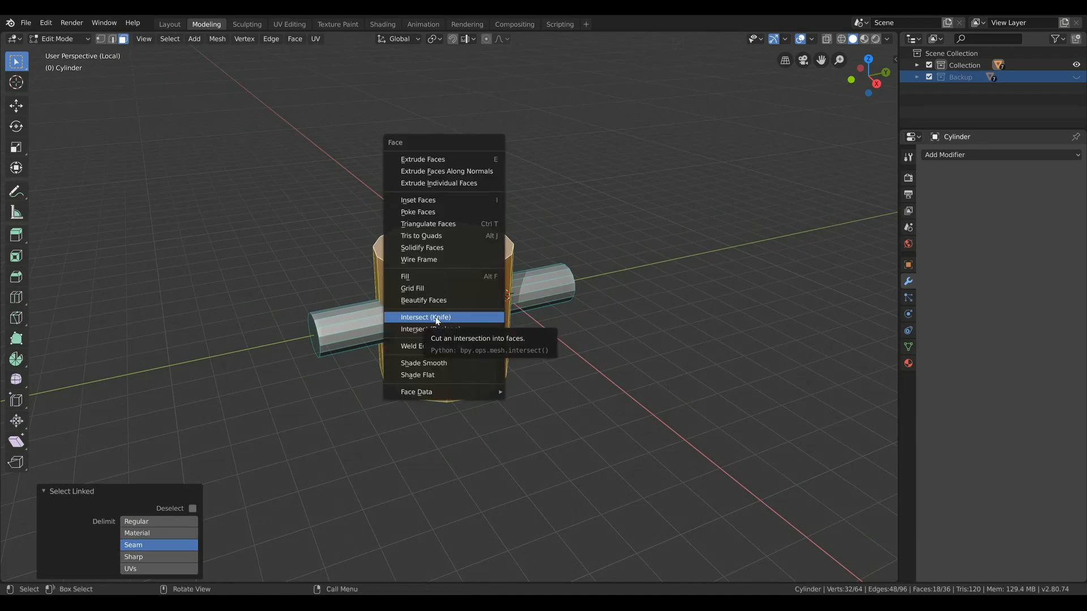
{"action": "left_click", "coordinate": [424, 317]}
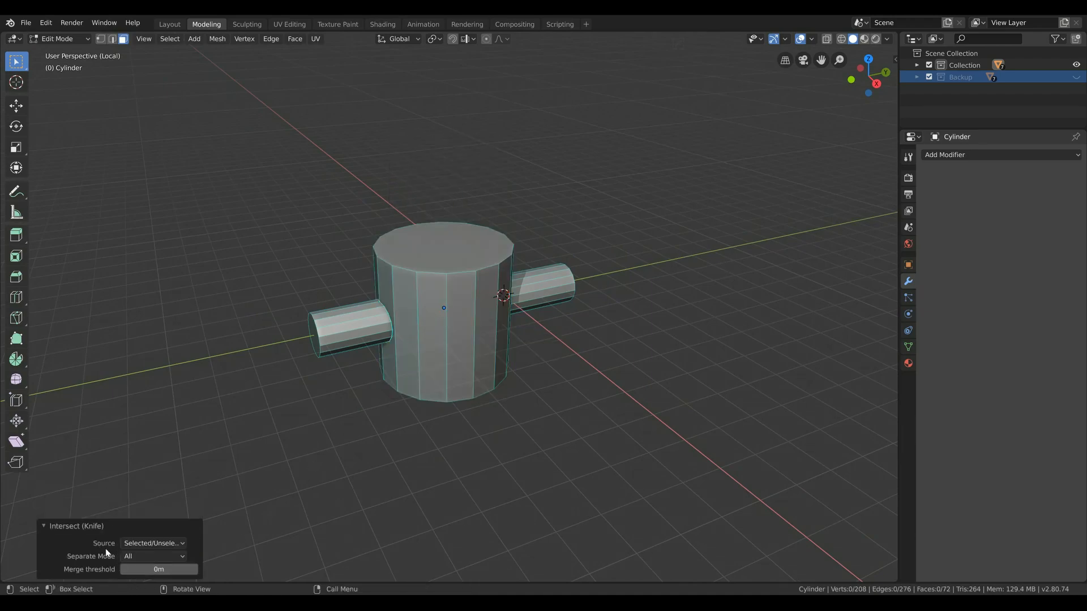
{"action": "left_click", "coordinate": [153, 543]}
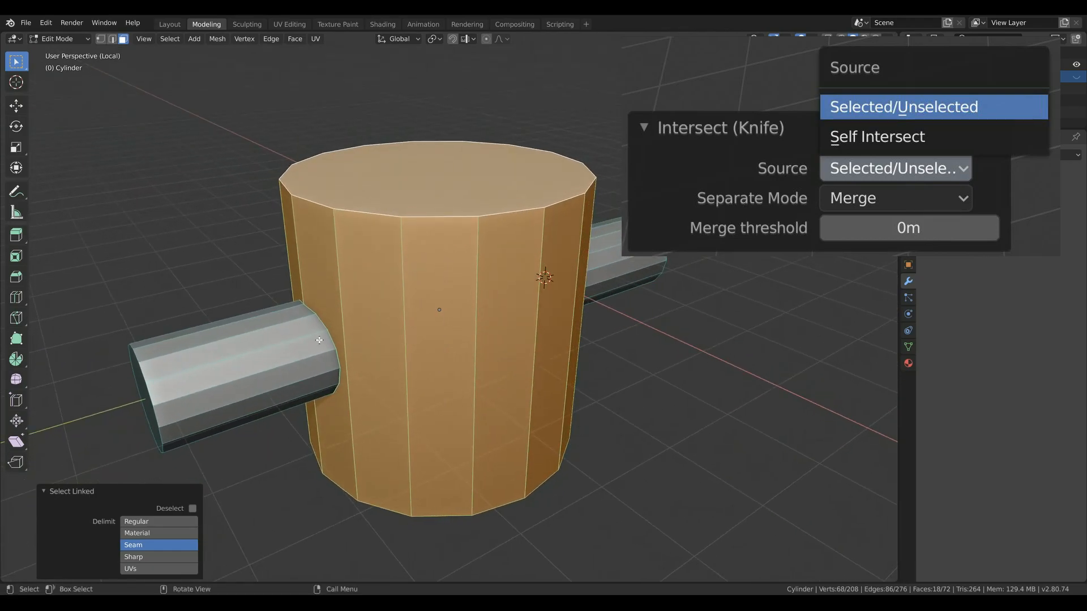
{"action": "mouse_move", "coordinate": [289, 338]}
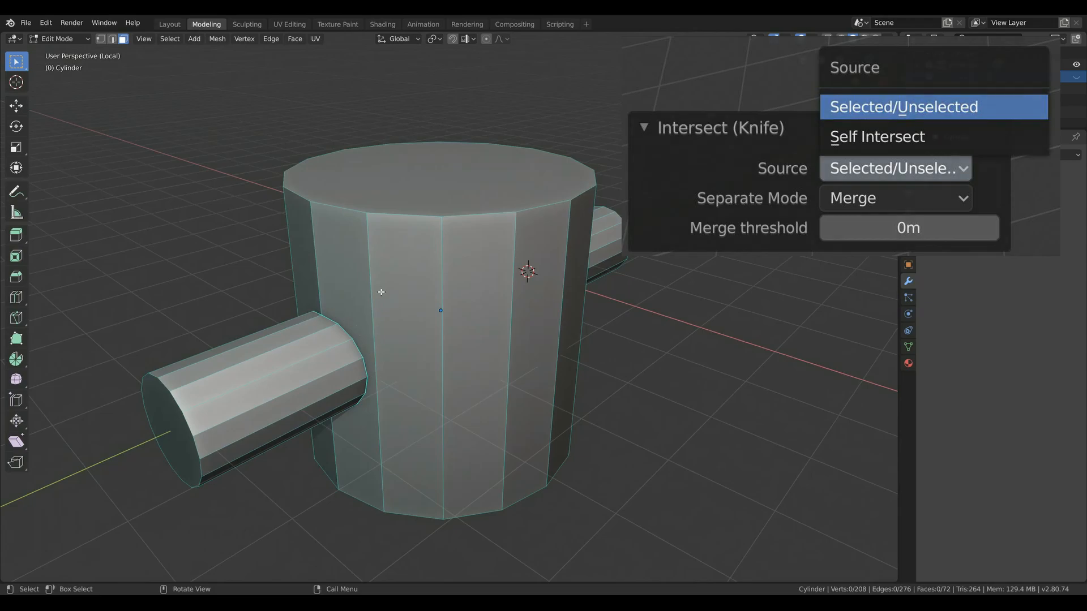
{"action": "left_click", "coordinate": [876, 136]}
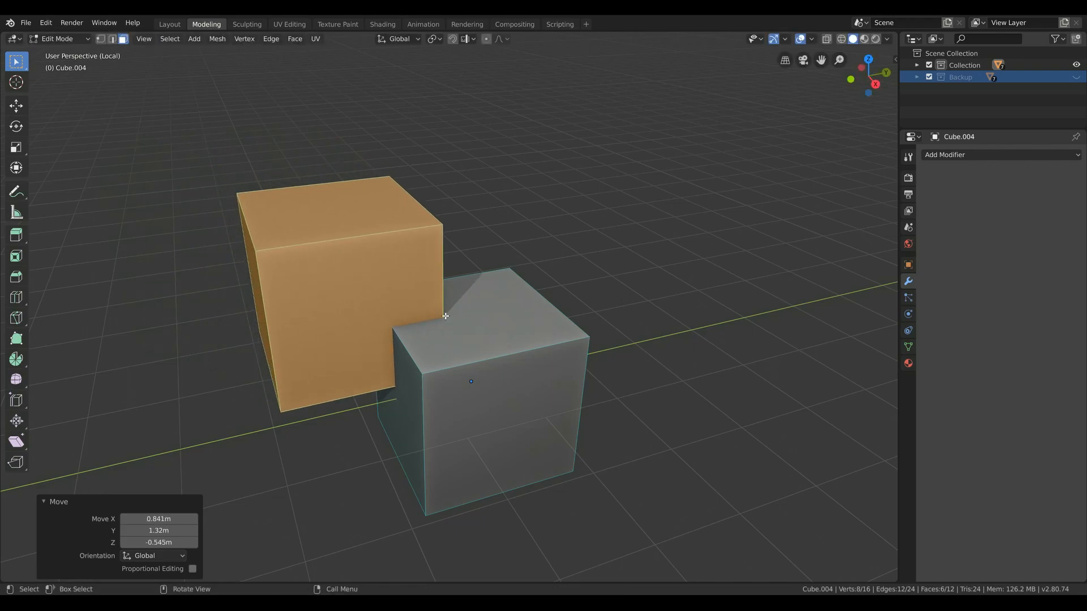
Step: Run Intersect (Knife) on the cube pair and move the cut corner piece above the cube
{"action": "left_click", "coordinate": [294, 39]}
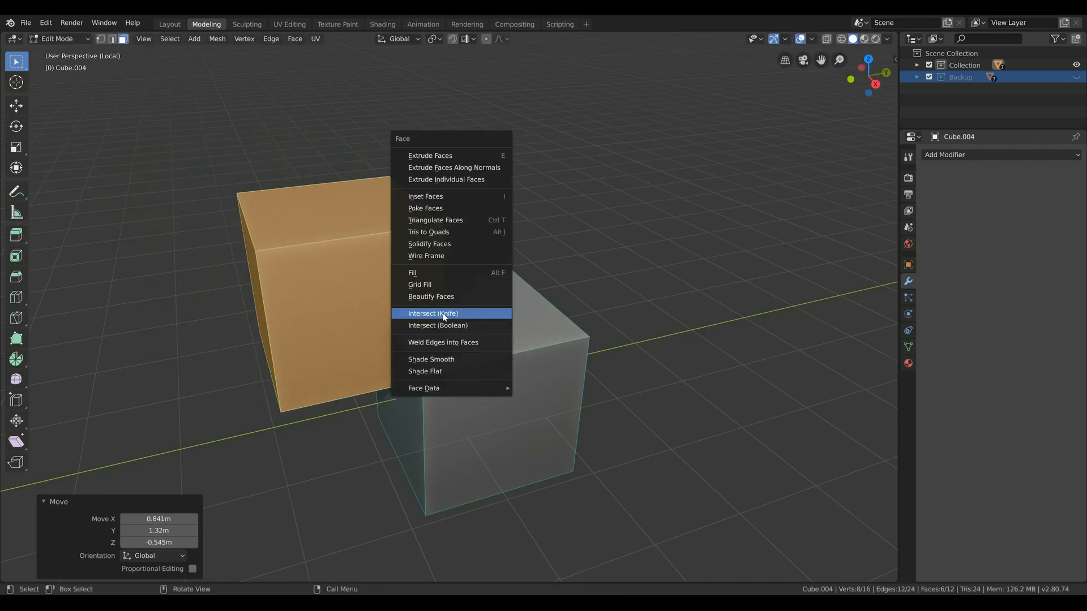
{"action": "left_click", "coordinate": [433, 314]}
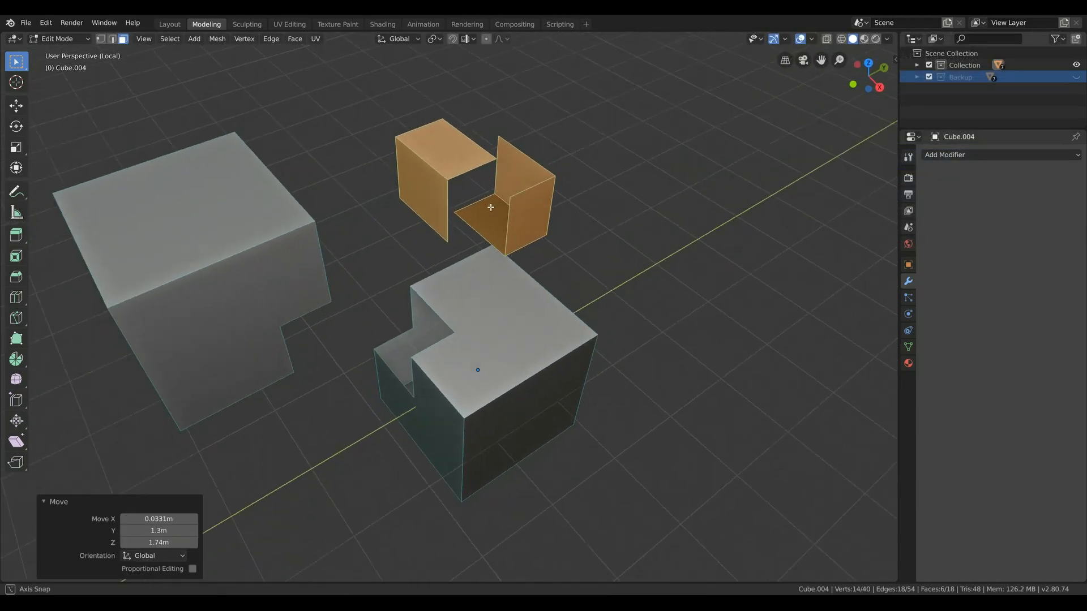
{"action": "left_click", "coordinate": [941, 189]}
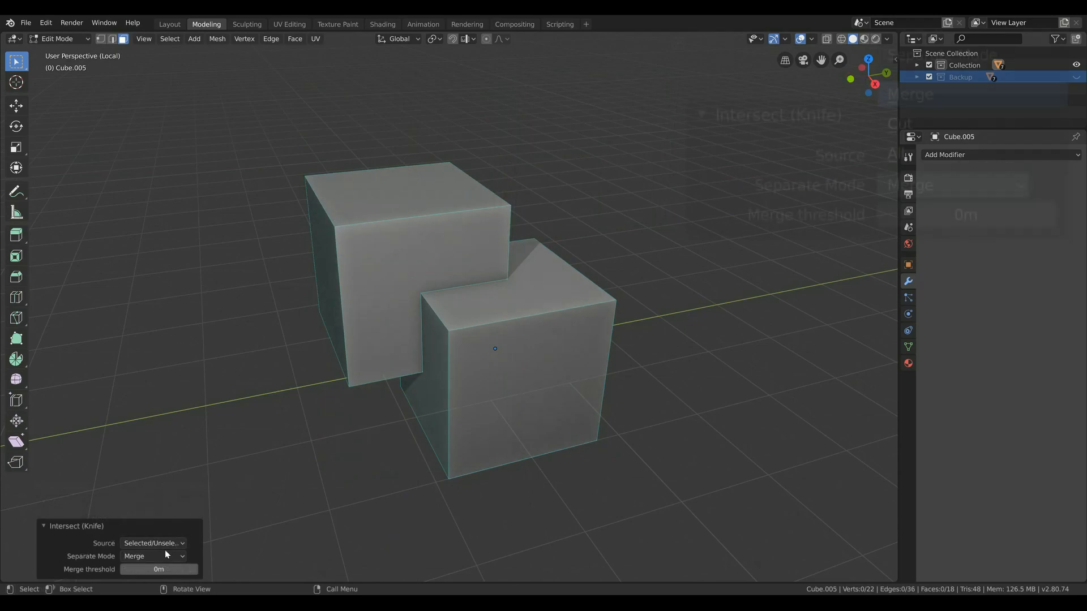
Step: Set the Intersect (Knife) Separate Mode to Merge so the cut pieces stay joined
{"action": "left_click", "coordinate": [150, 556]}
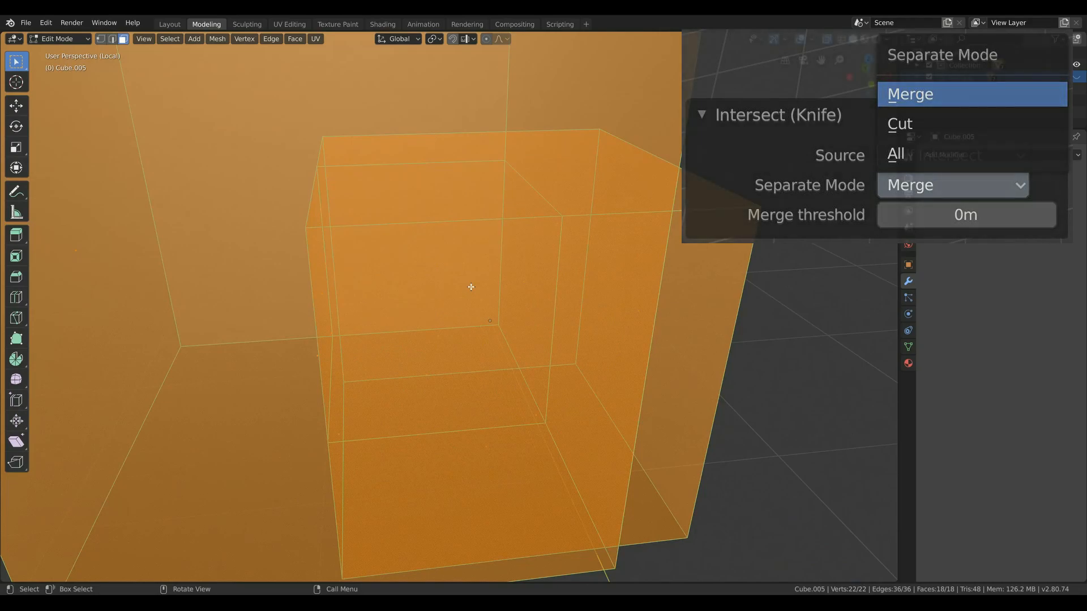
{"action": "left_click", "coordinate": [910, 94]}
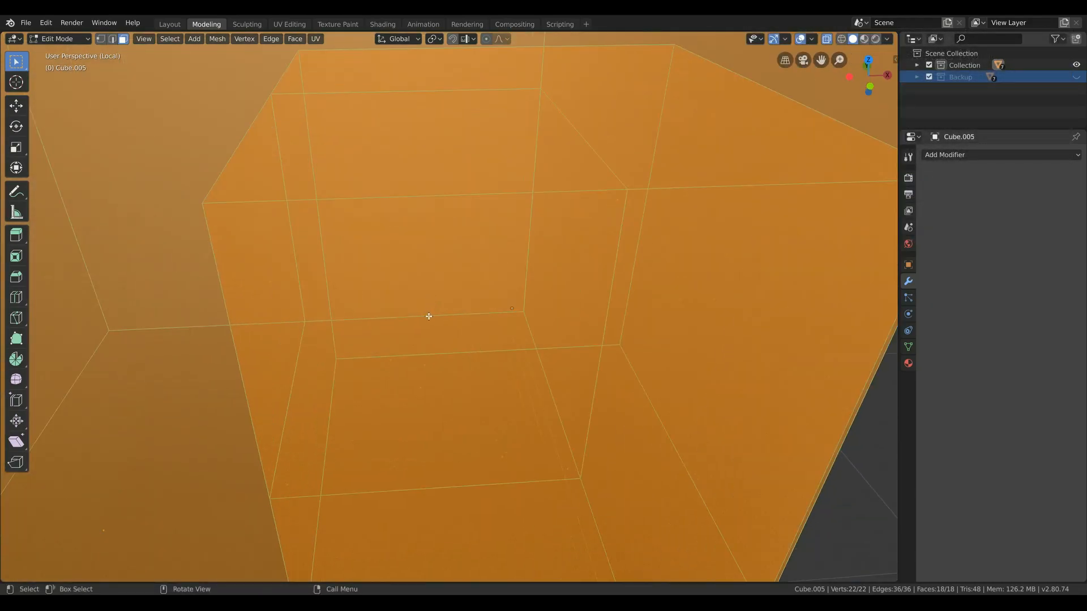